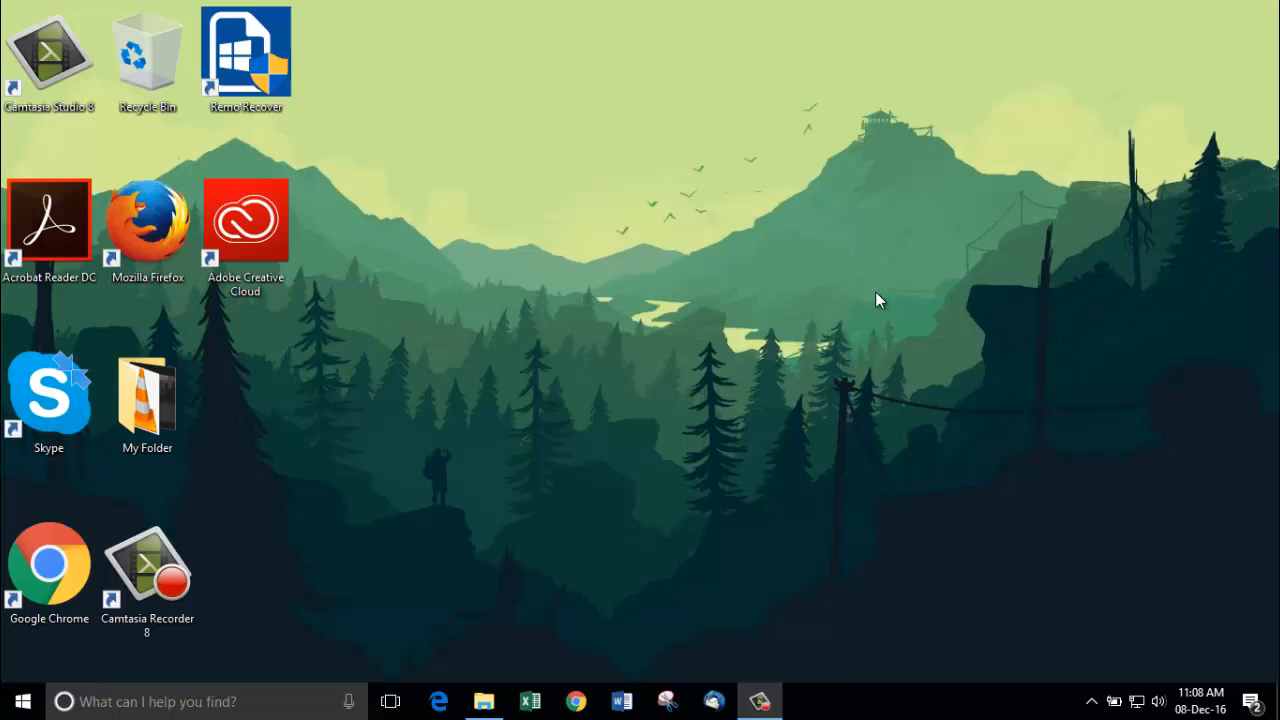
mouse_move(595, 603)
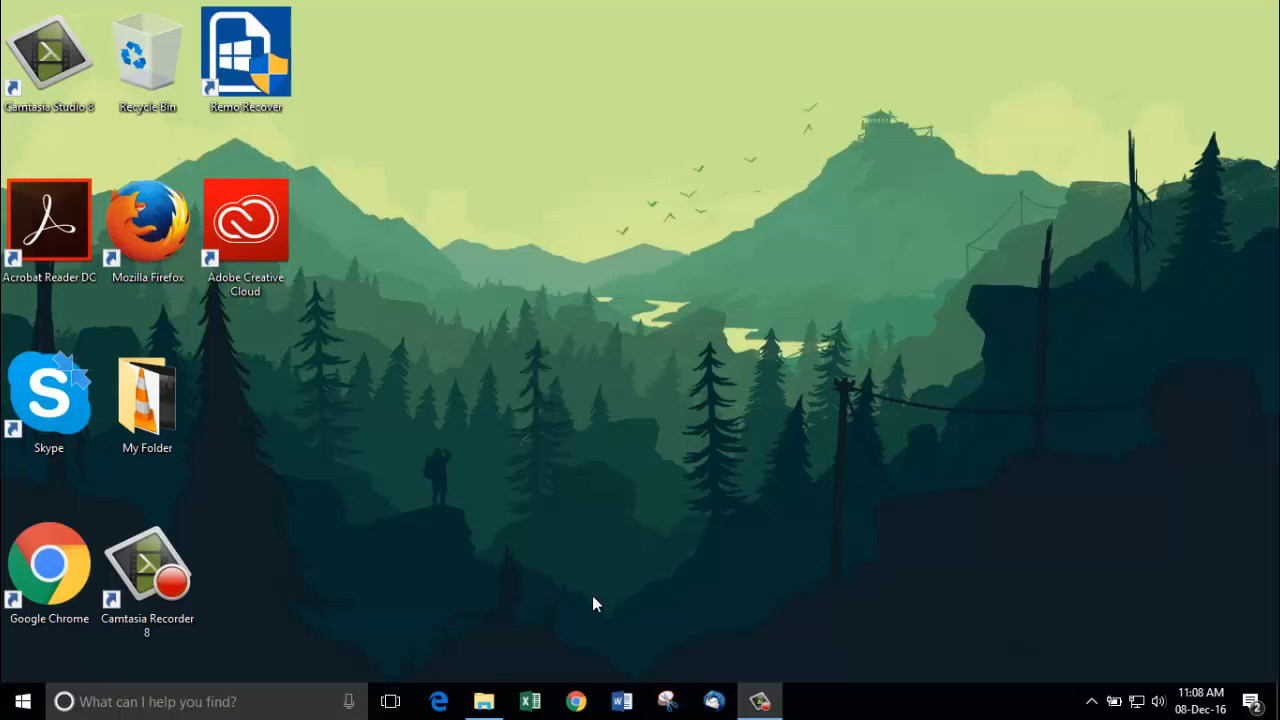
- Open File Explorer from the taskbar to browse New Volume (E:)
click(483, 700)
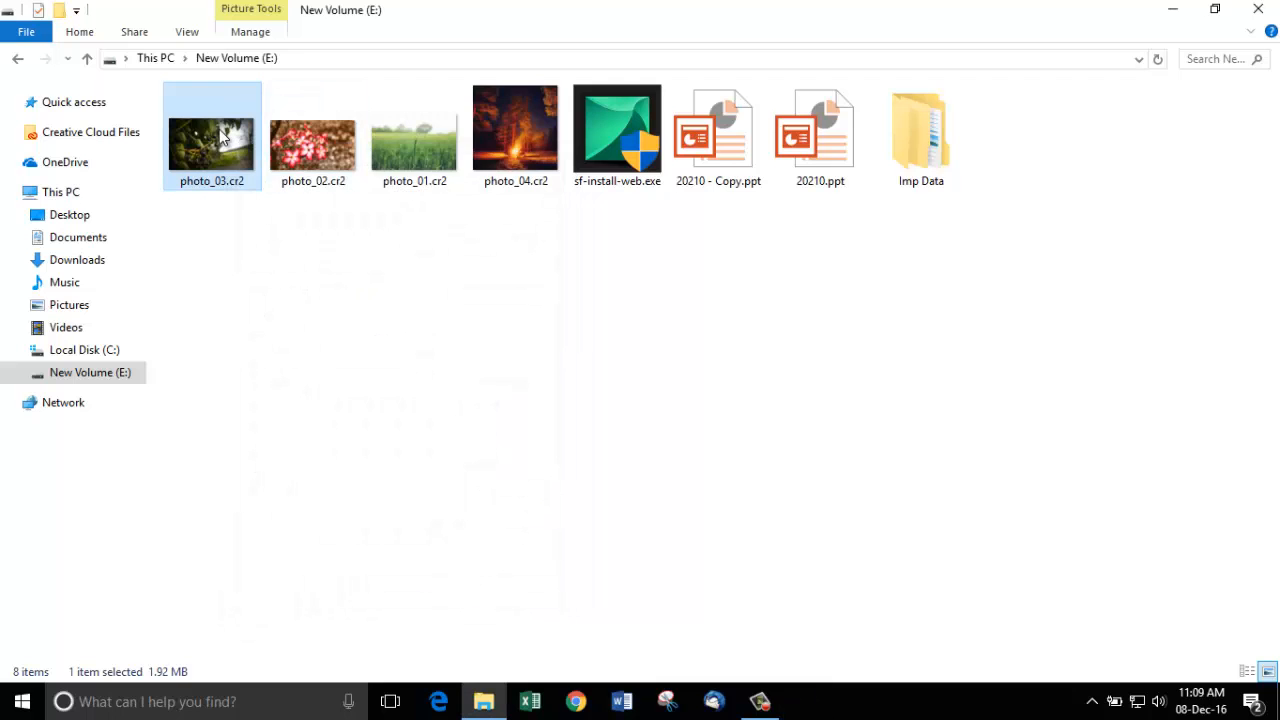
- View photo_03.cr2 in Photos, then close the photo and Explorer windows
double_click(211, 135)
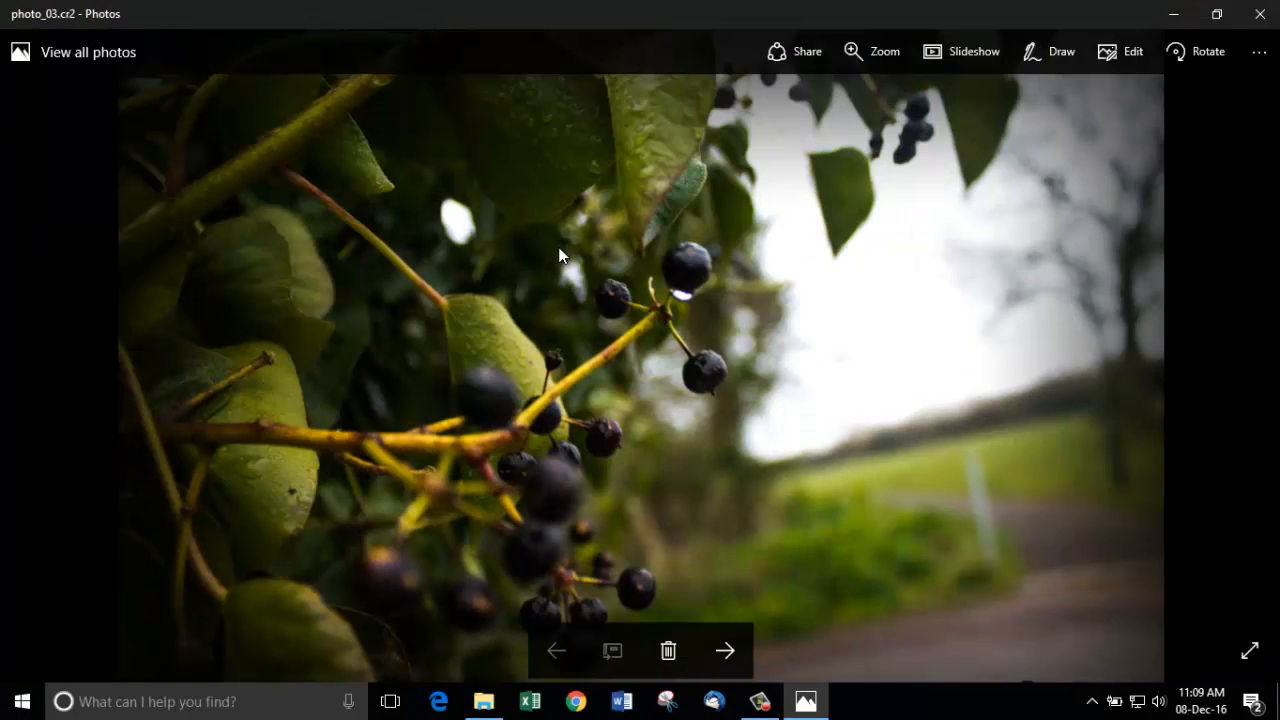
click(724, 651)
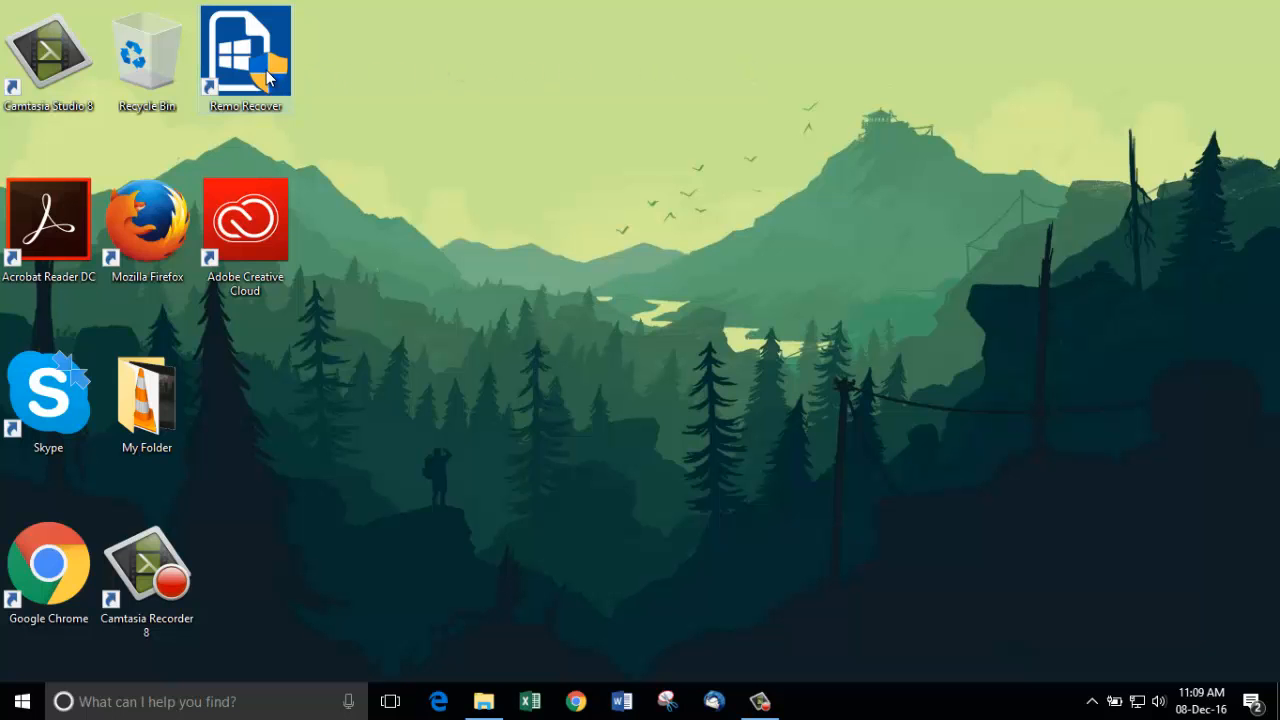
- Launch Remo Recover and choose Recover Photos, then Recover Deleted Photos
double_click(245, 50)
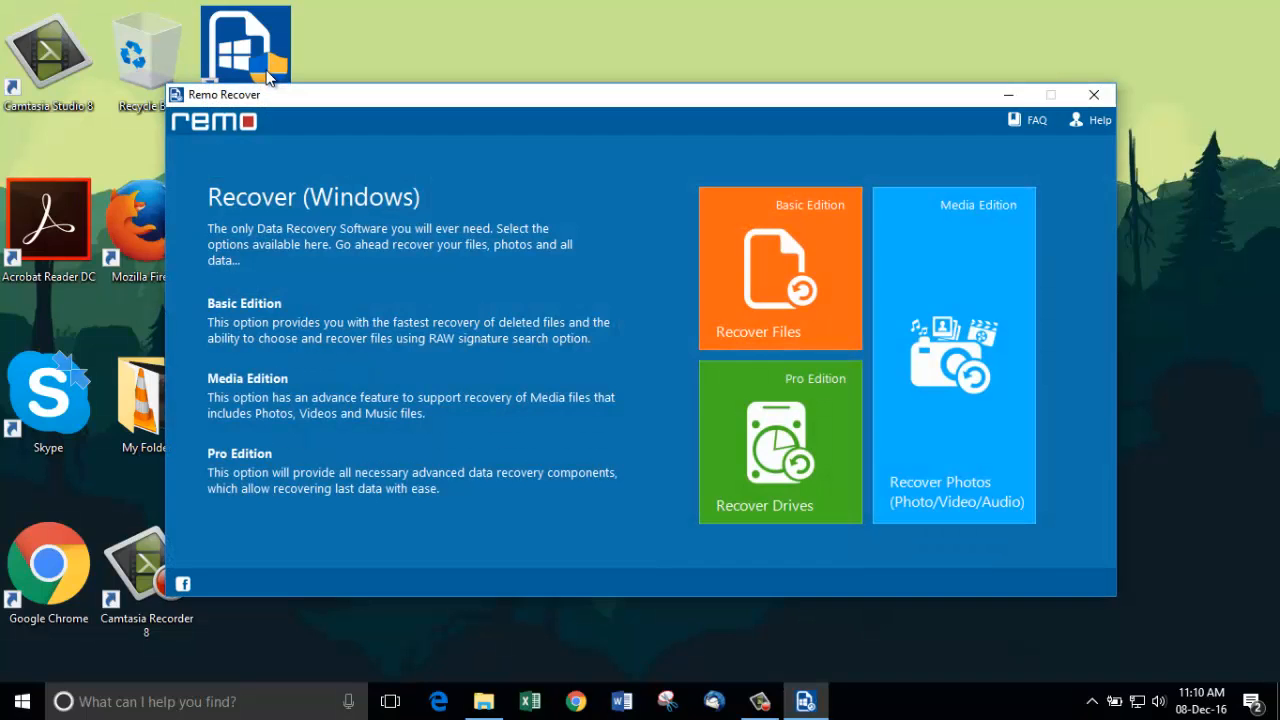
click(953, 350)
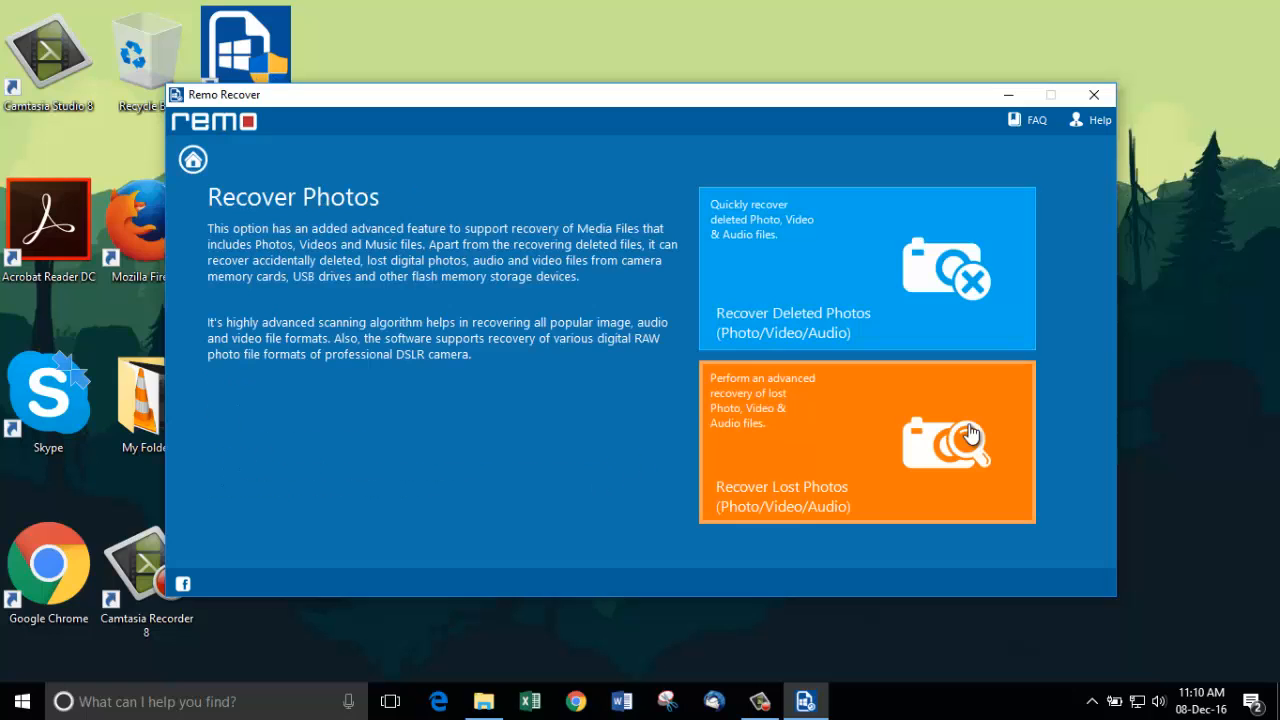
mouse_move(898, 317)
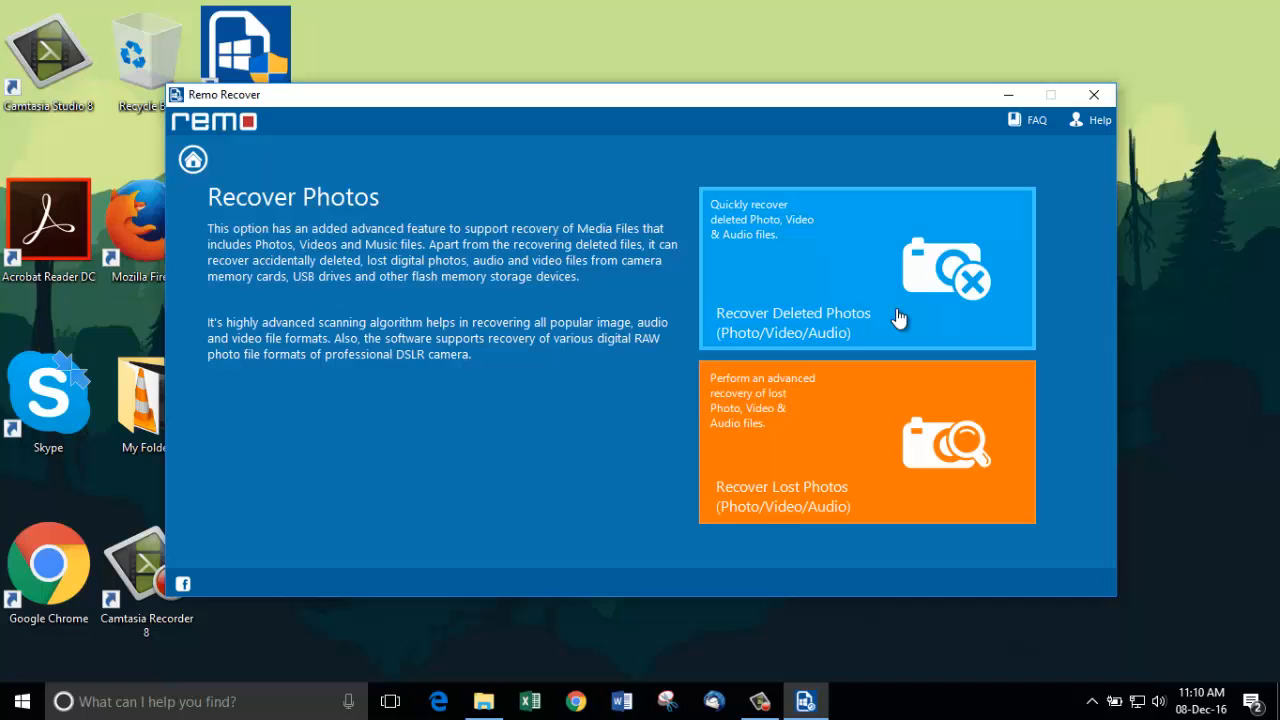
click(866, 267)
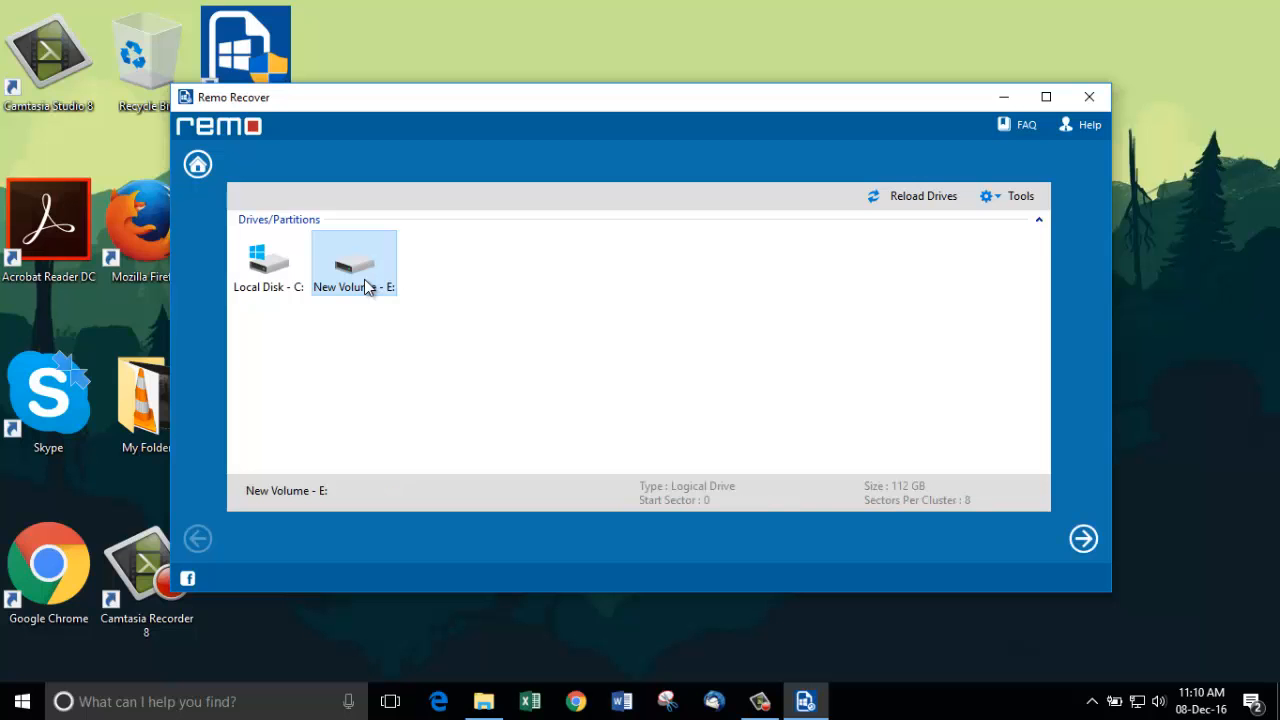
- Scan New Volume E: with both Canon CR2 types under Digital RAW Picture marked
click(1083, 538)
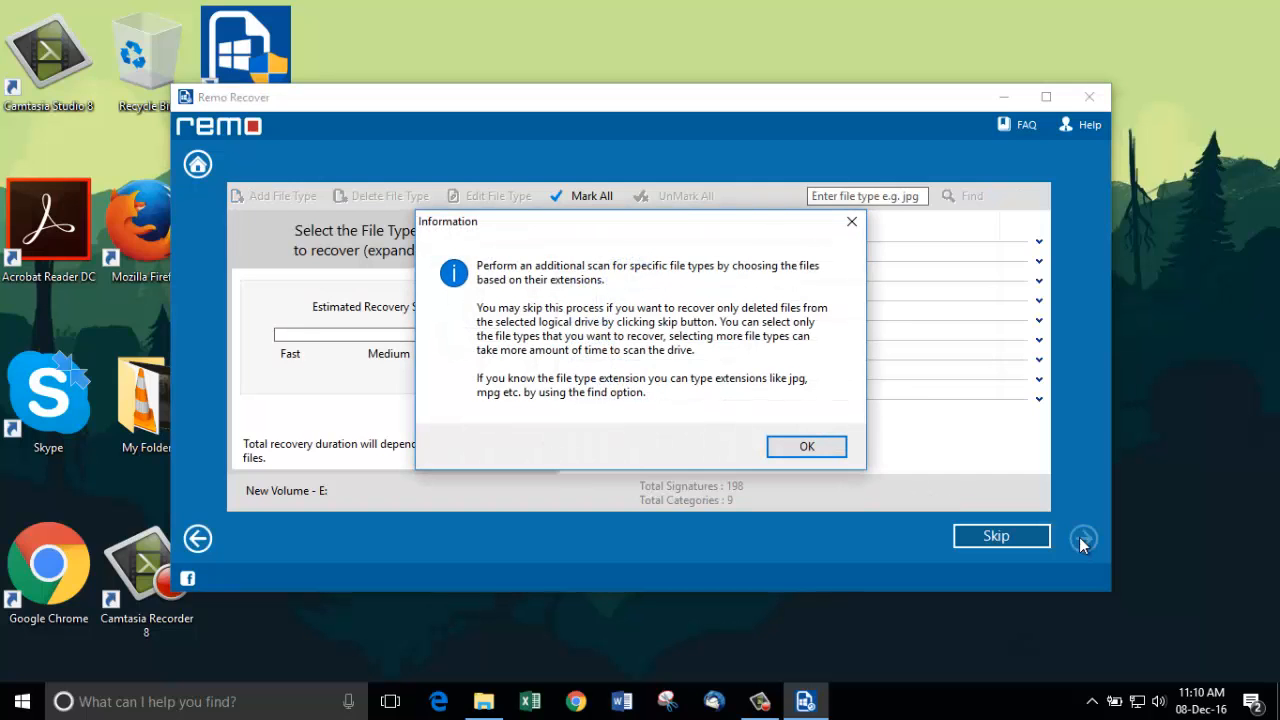
click(806, 446)
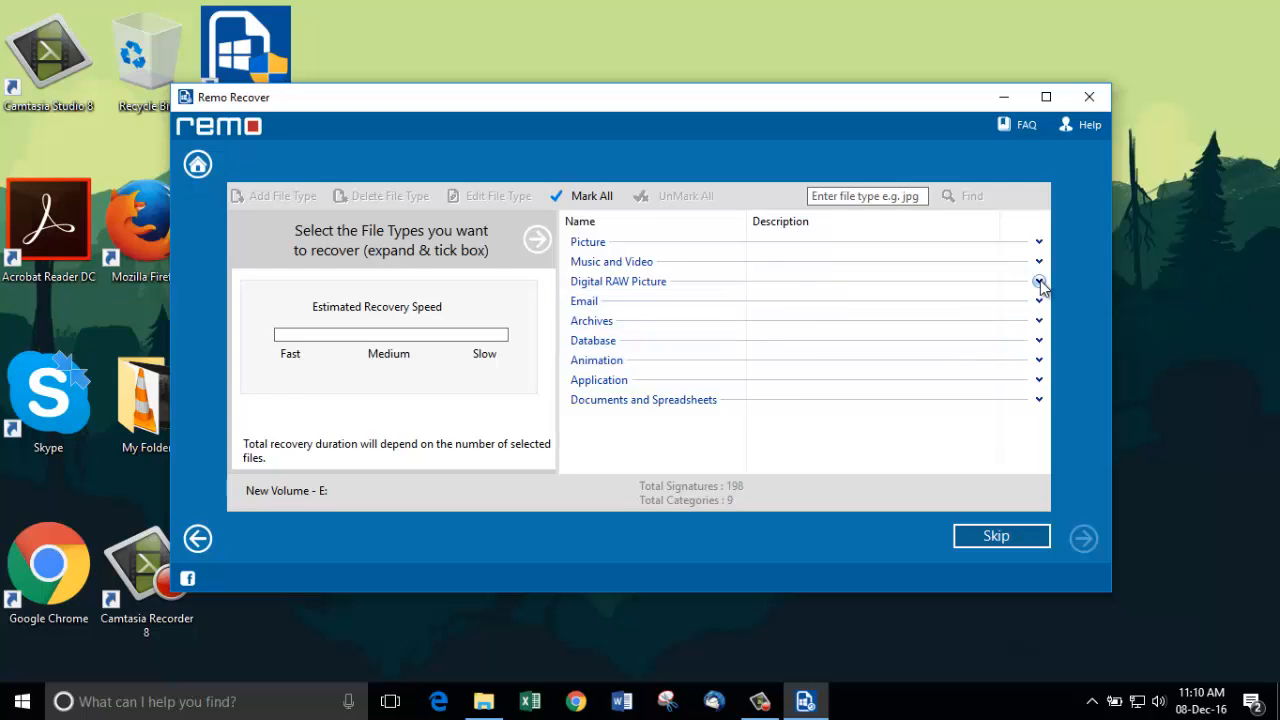
click(1039, 281)
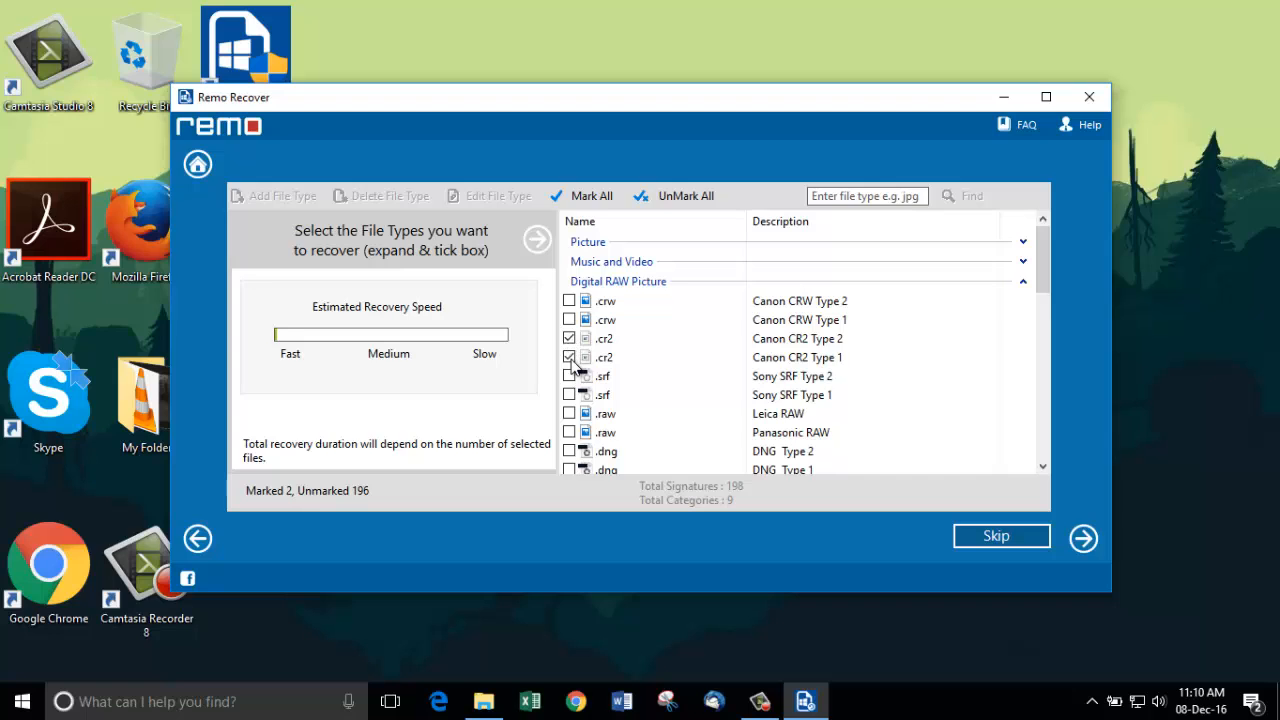
click(1083, 538)
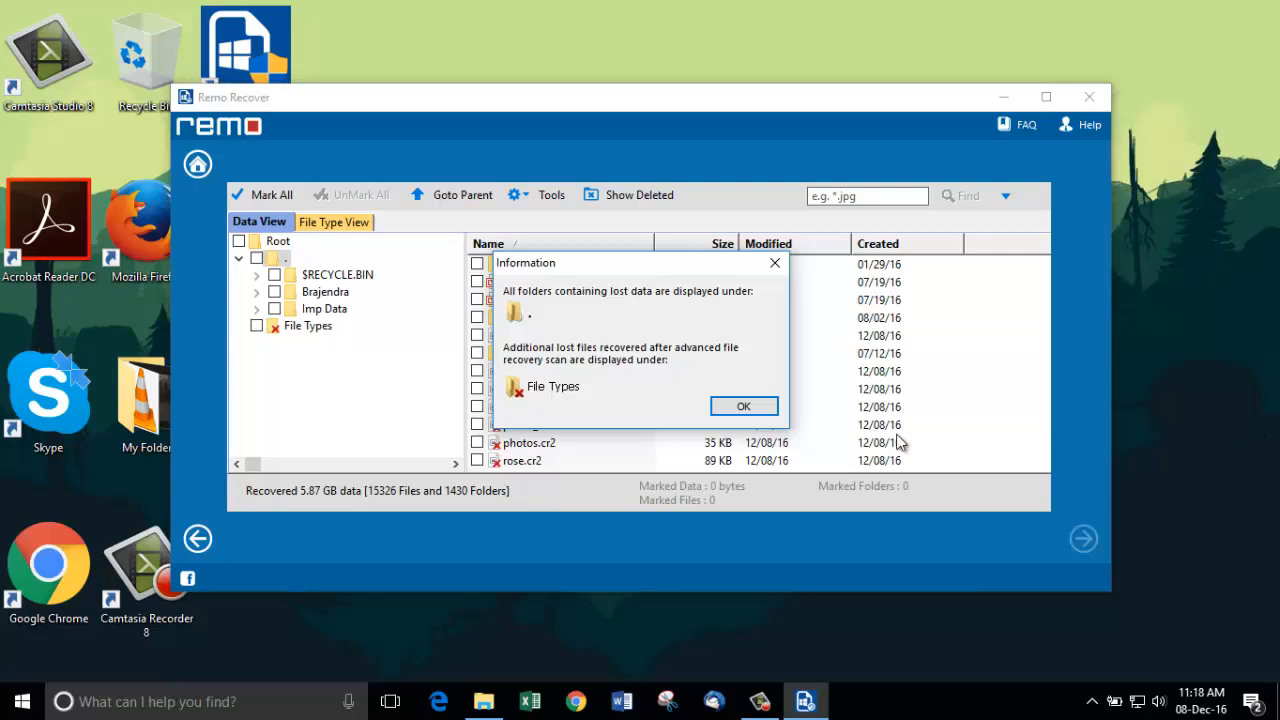
- Dismiss the recovered-folders info and answer the Save recovery session prompt
click(743, 406)
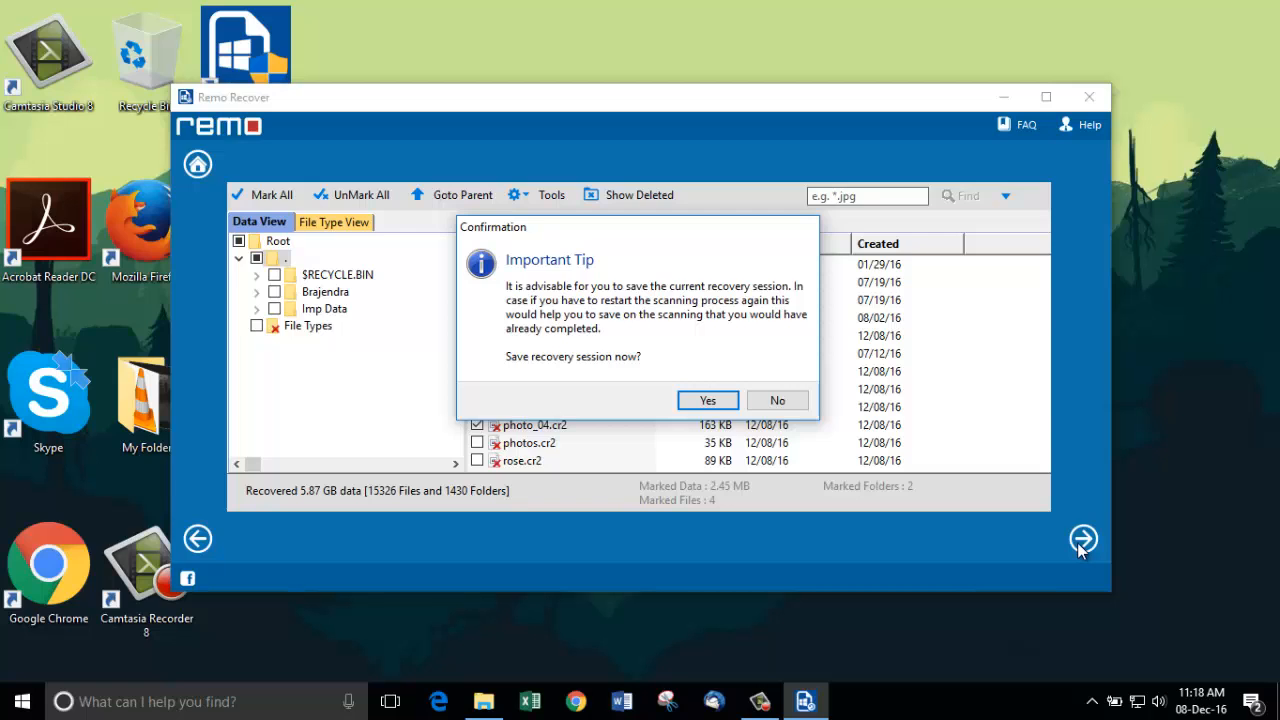
click(777, 400)
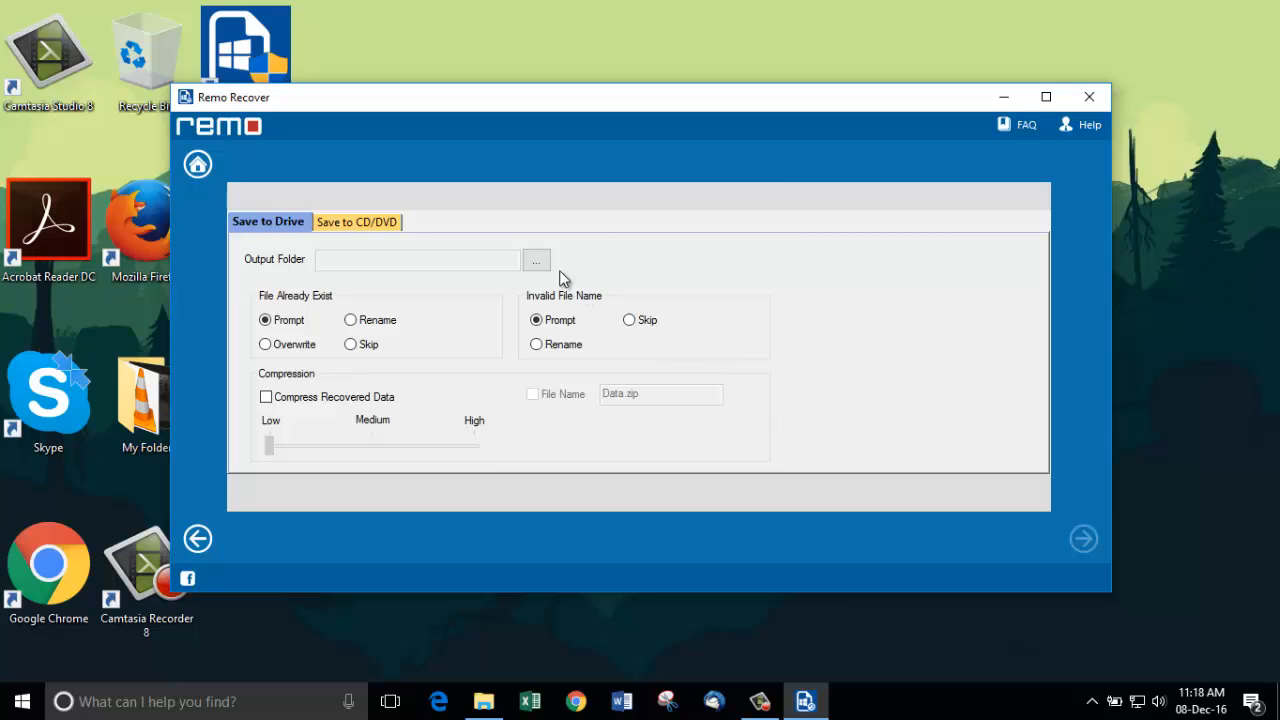
- Set the Desktop as the output folder for the recovered files
click(536, 259)
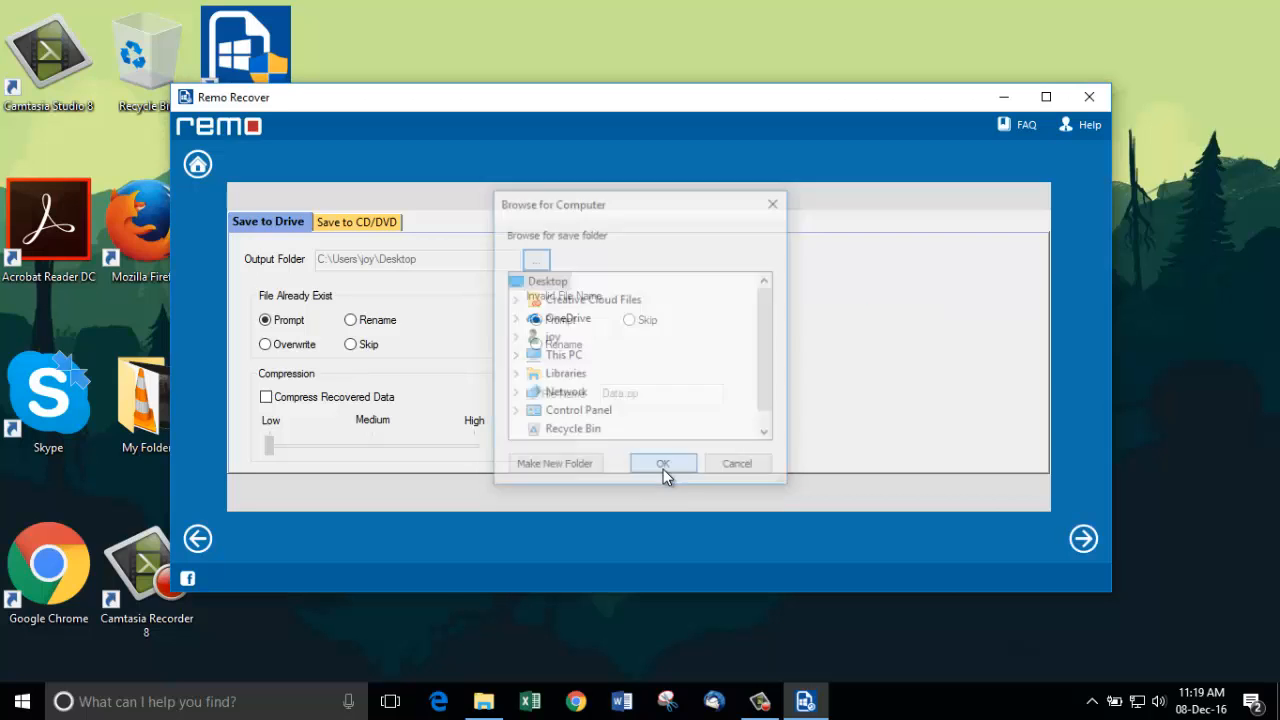
click(663, 463)
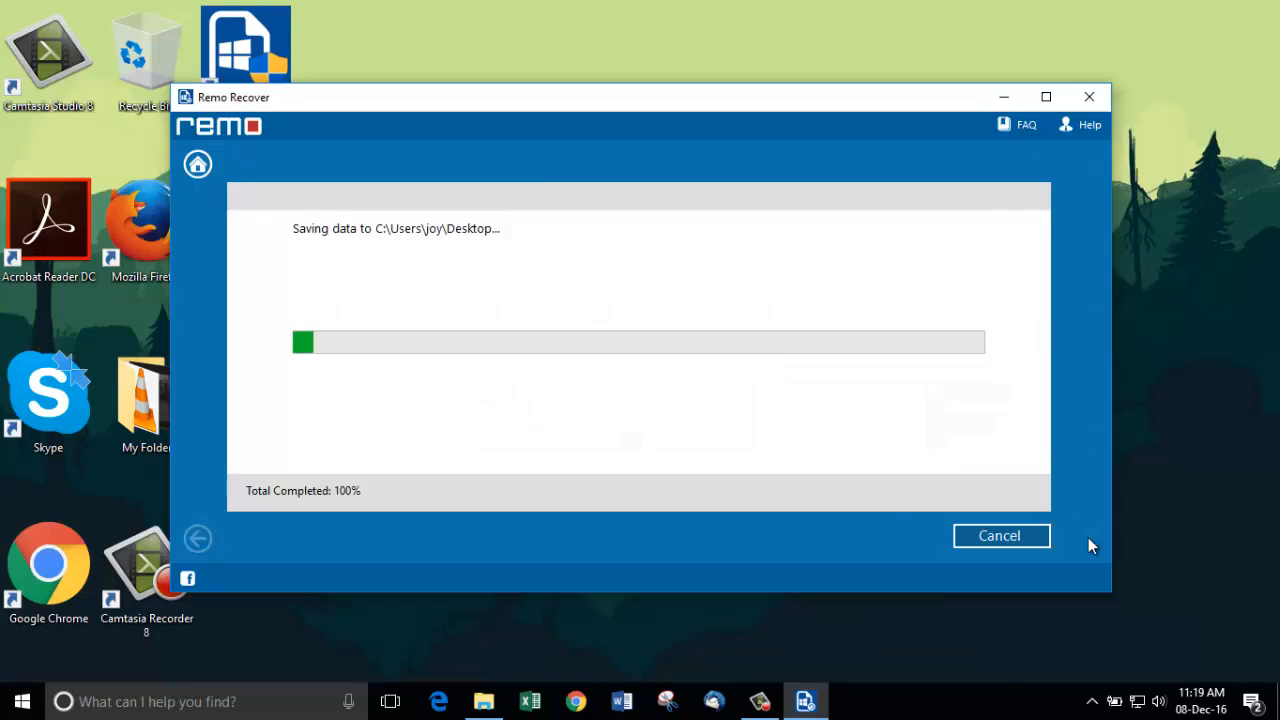